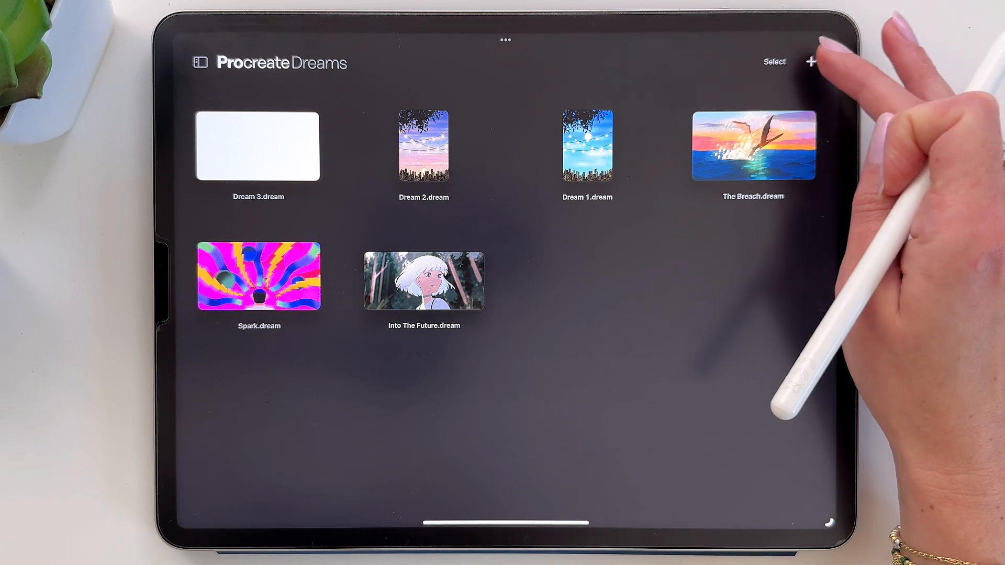
Step: Create a new blank animation project from the gallery, named Dream 4
click(817, 62)
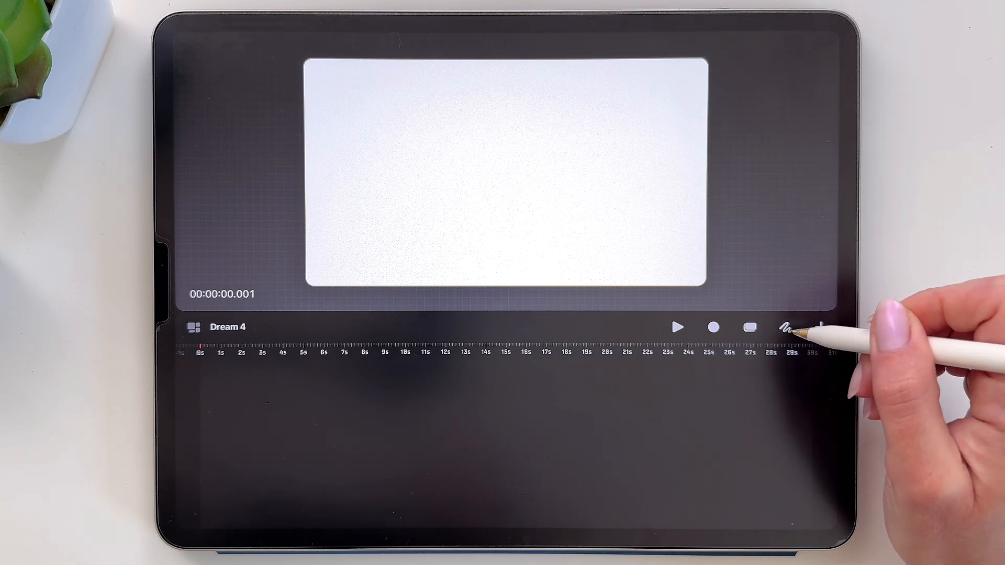
Step: Switch Dream 4 to Draw & Paint and open Procreate in Split View
click(784, 328)
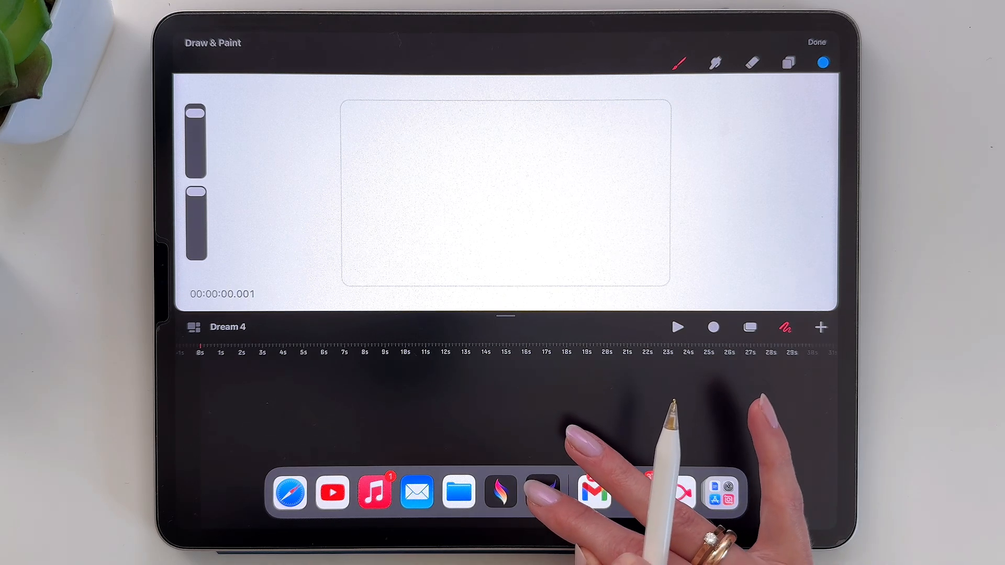
click(500, 492)
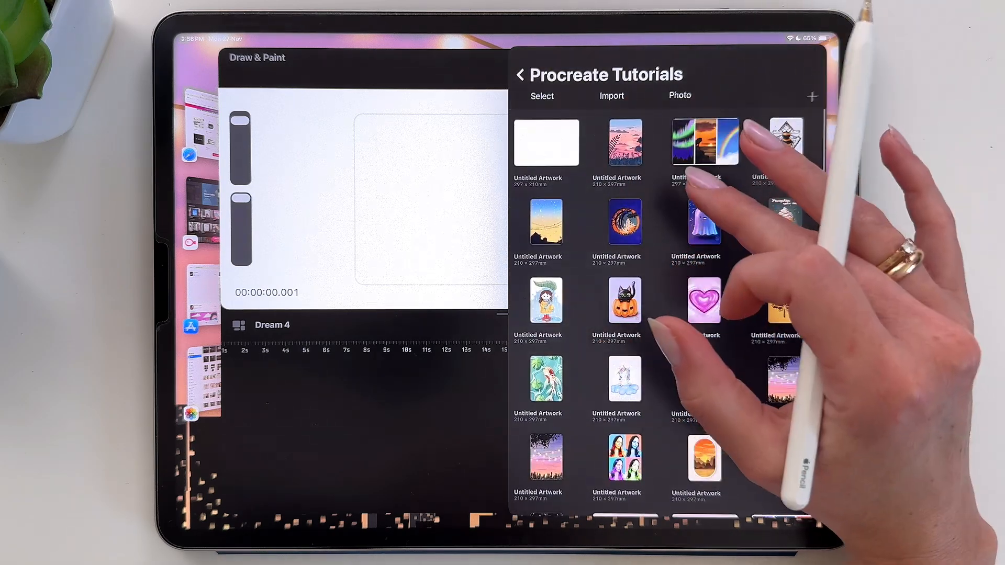
Step: Open the sunset landscape artwork in Procreate and show its brush library
click(704, 143)
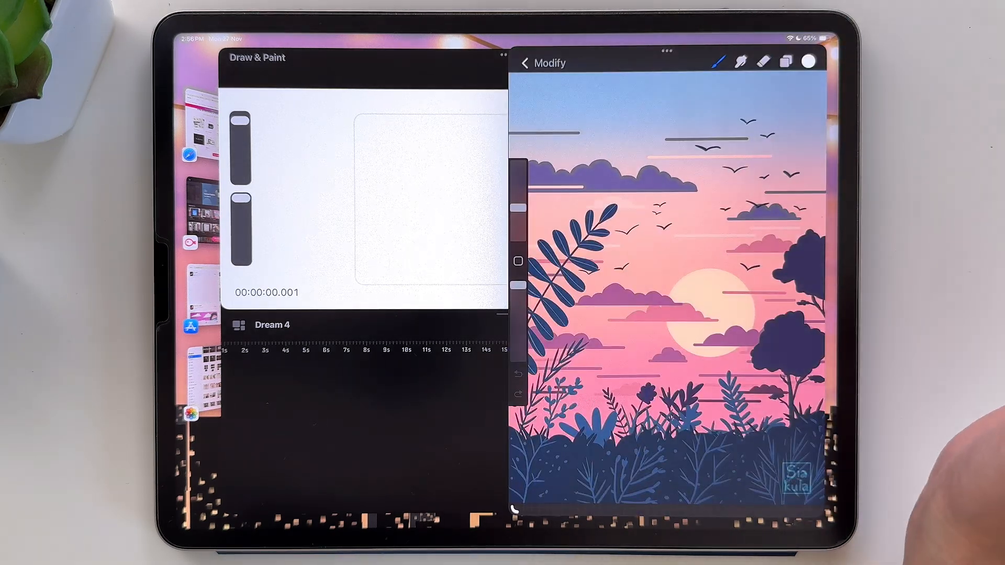
click(717, 61)
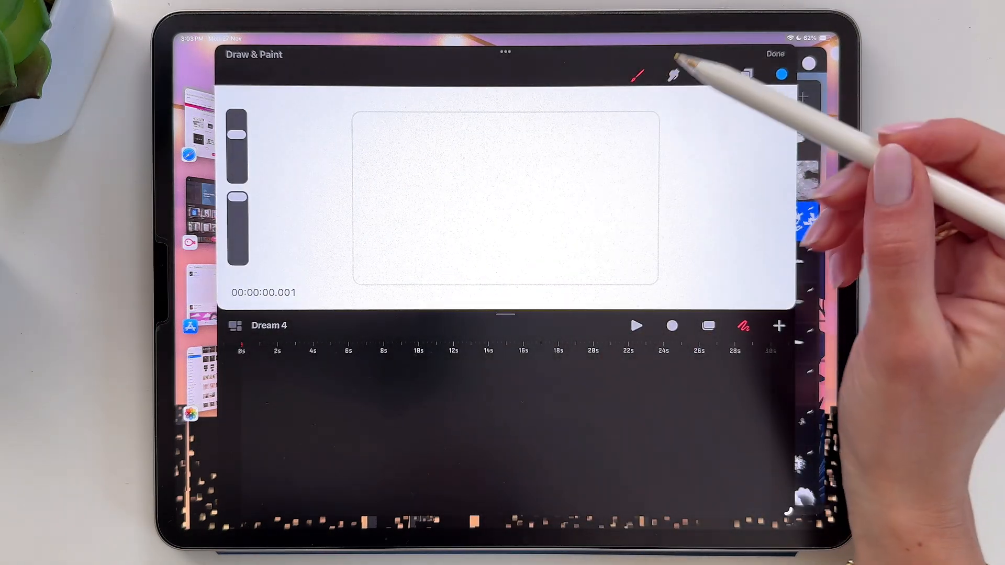
Step: Select the Leaves brush from the Siakula Special set in the brush library
click(637, 75)
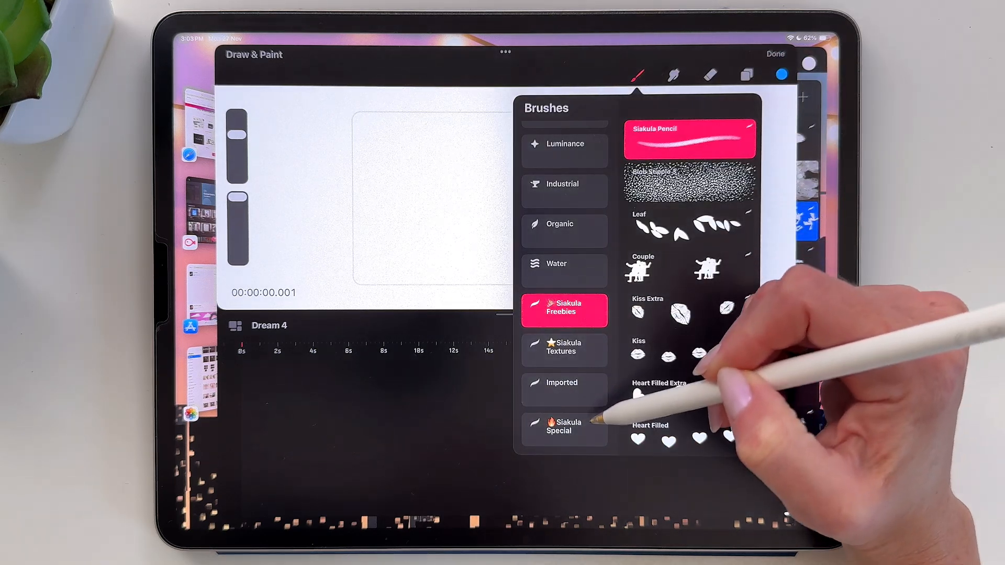
click(563, 426)
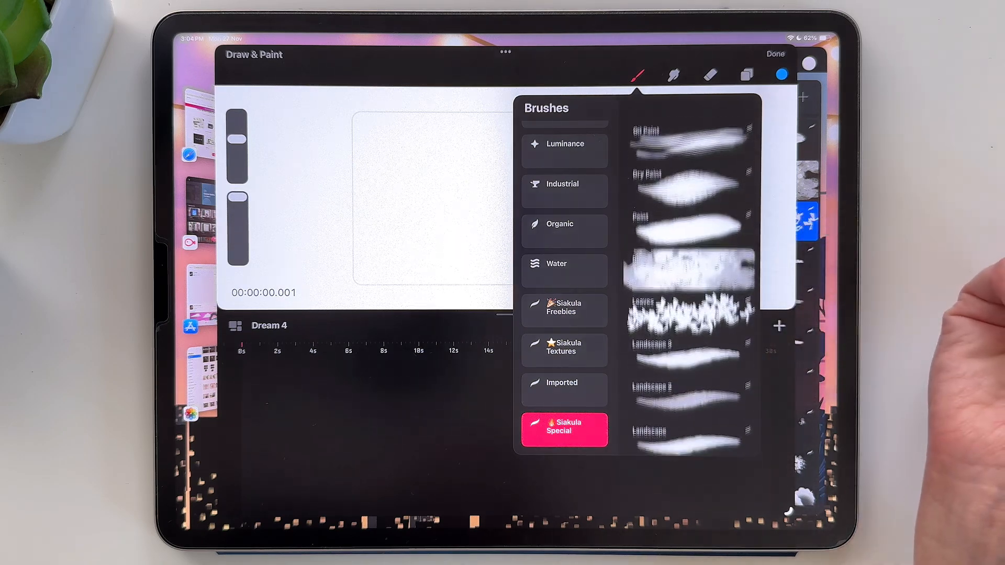
scroll(down, 3)
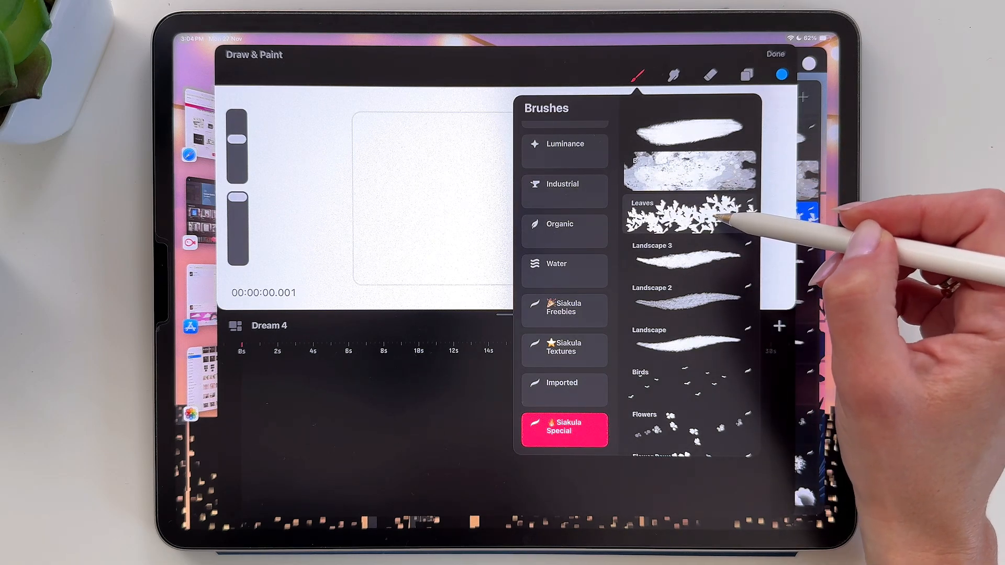
click(688, 214)
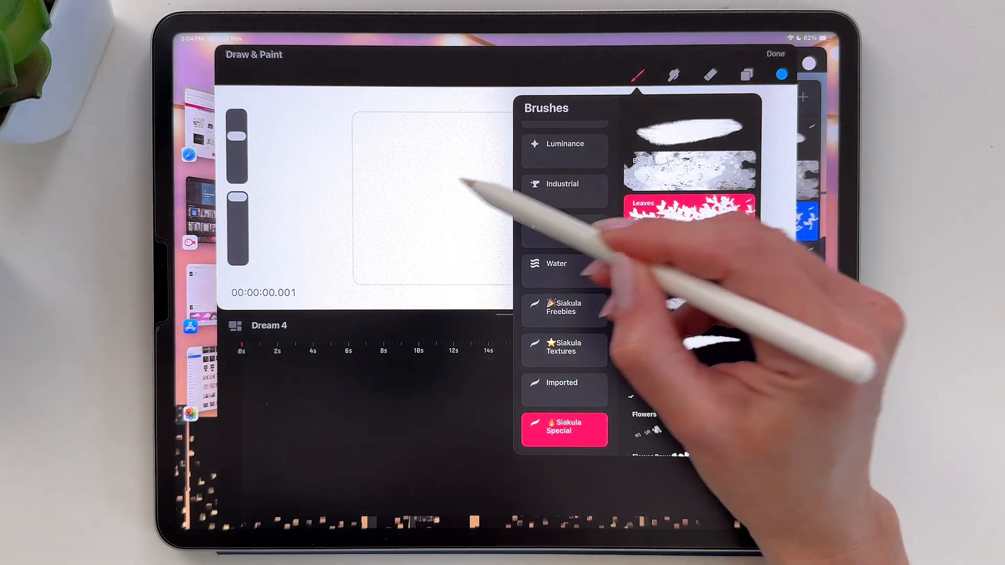